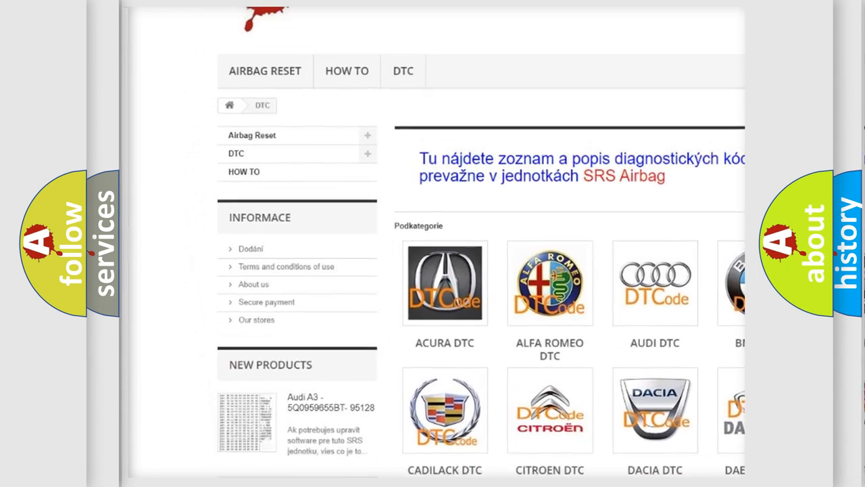
Step: Scroll past the car-brand logos to the website's list of B-series diagnostic codes
scroll("down", 3)
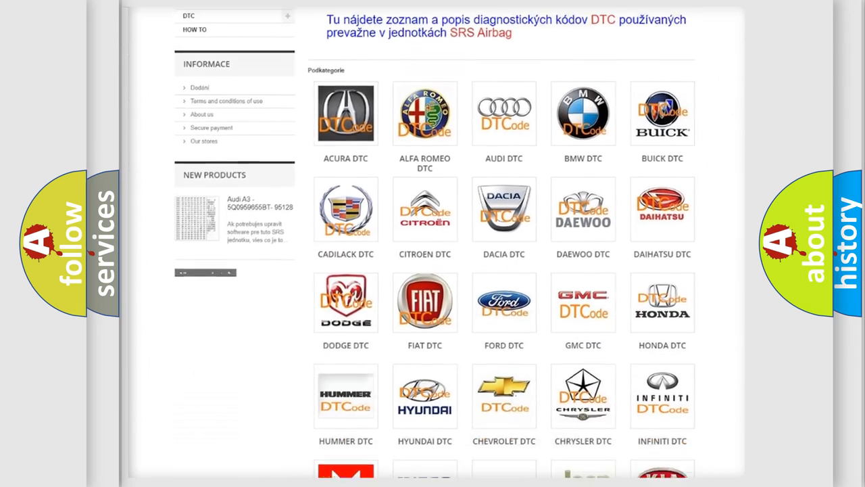
scroll("down", 3)
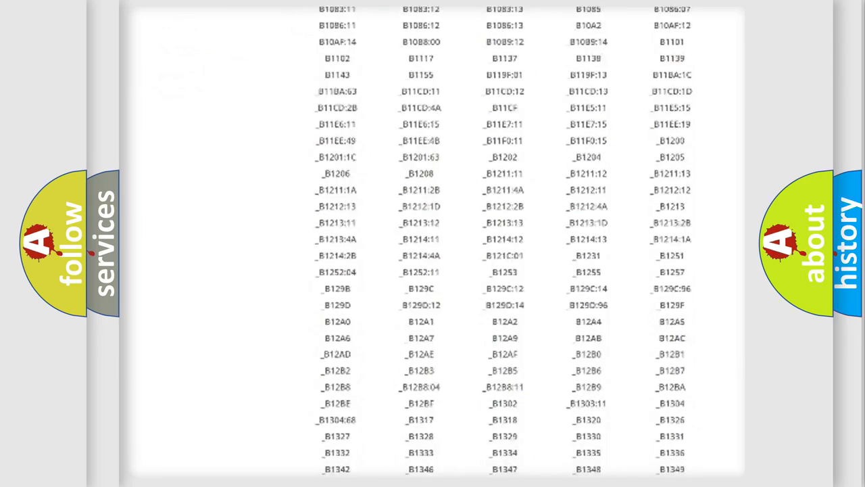
scroll("down", 3)
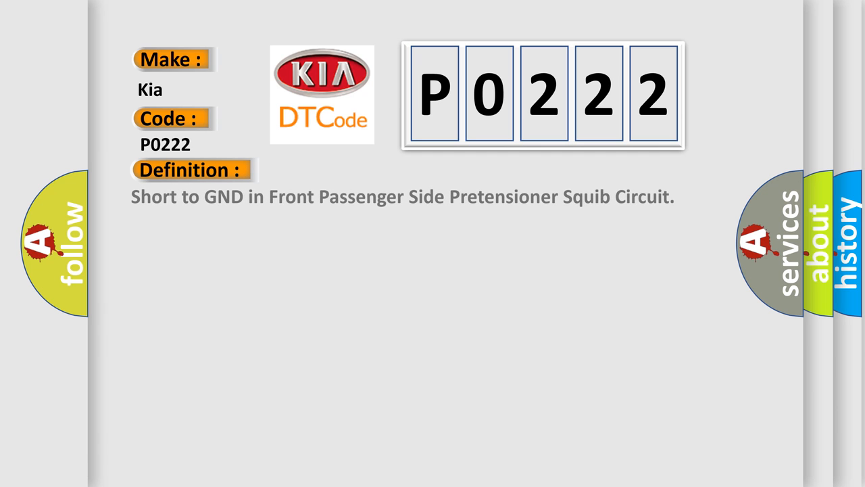
Step: Reveal the P0222 description: center airbag sensor detects a 0.5-second short to ground
left_click(351, 170)
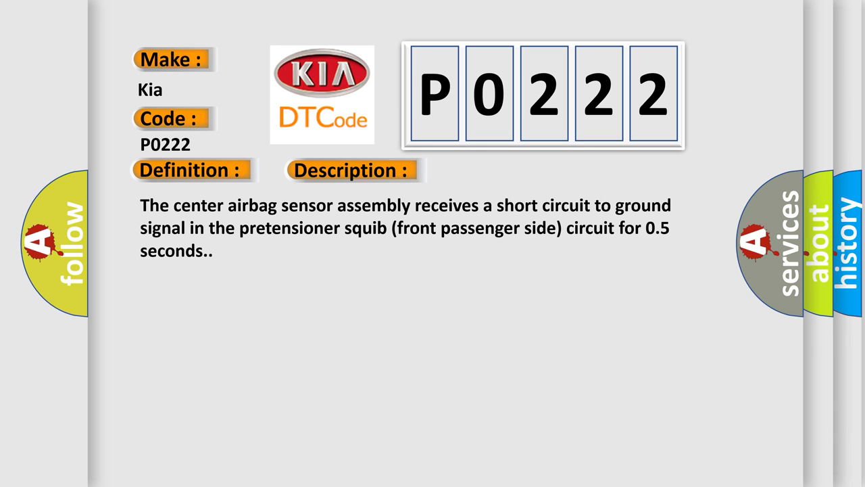